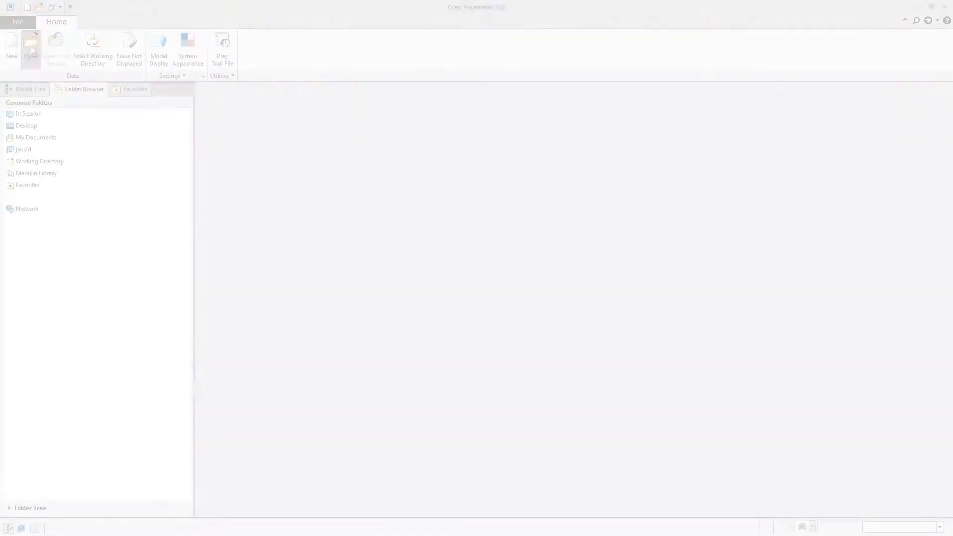
Step: Open new_heat_exchanger_cfd.asm and show it from the 00_START_BACK saved orientation
{"action": "left_click", "coordinate": [31, 43]}
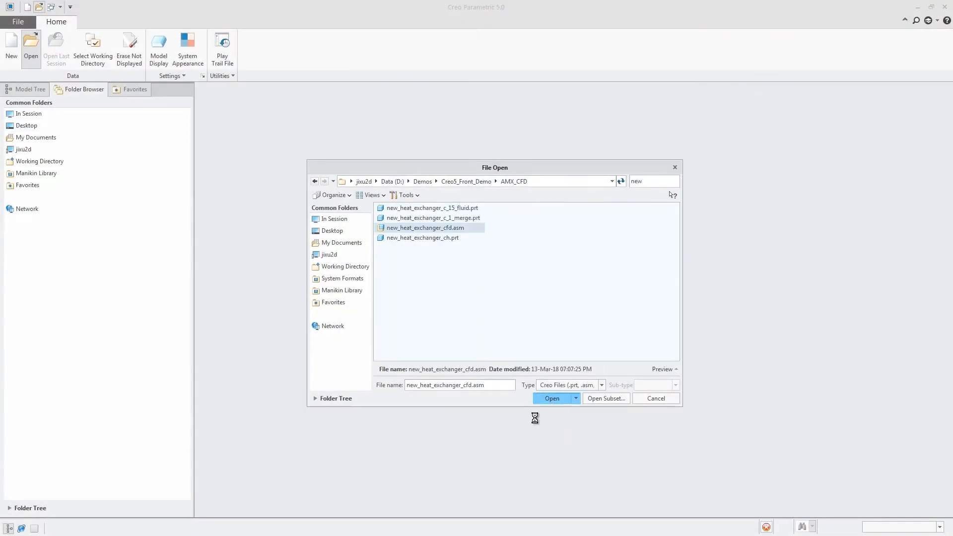
{"action": "left_click", "coordinate": [551, 398]}
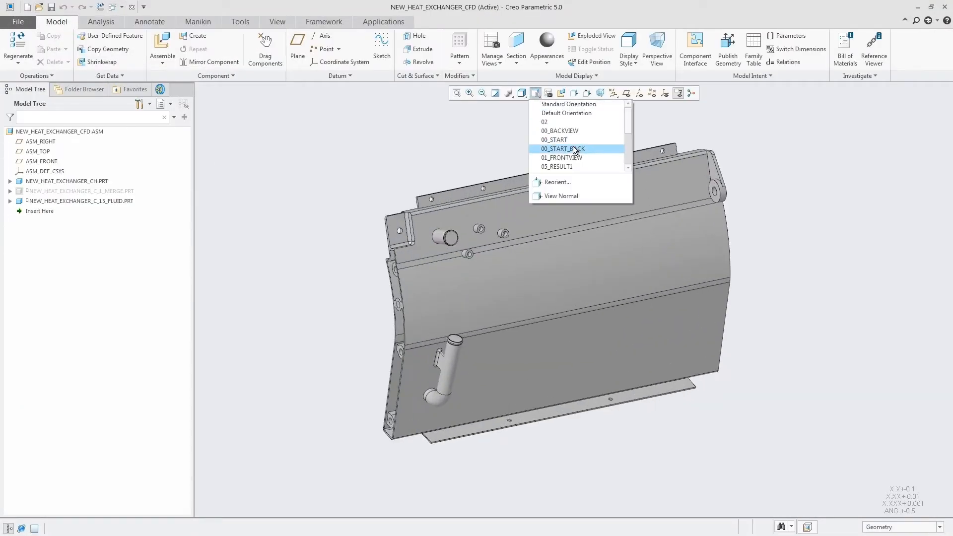
{"action": "left_click", "coordinate": [562, 149]}
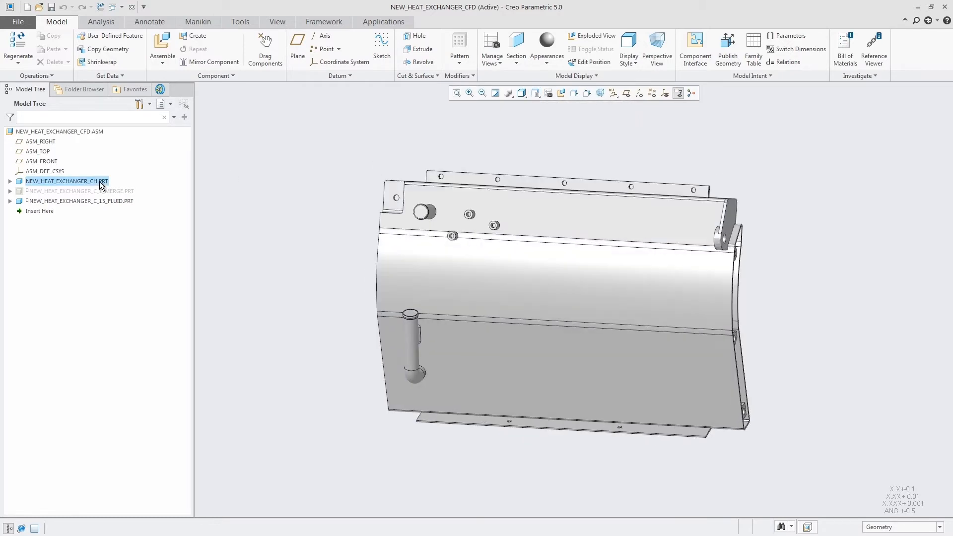
Step: In NEW_HEAT_EXCHANGER_CH.PRT, insert at LATTICE_DESIGN, preview the lattice fill and finish the edit
{"action": "left_click", "coordinate": [243, 36]}
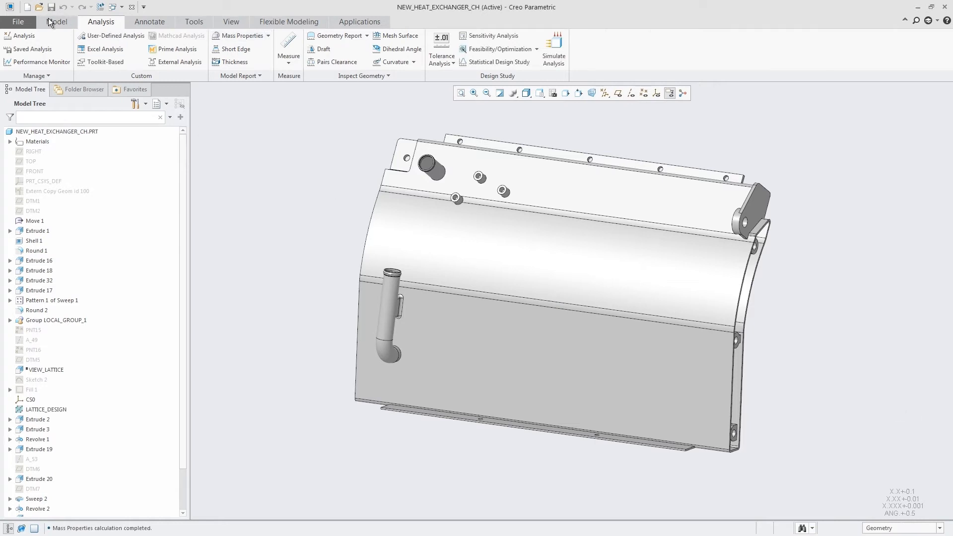
{"action": "right_click", "coordinate": [45, 409]}
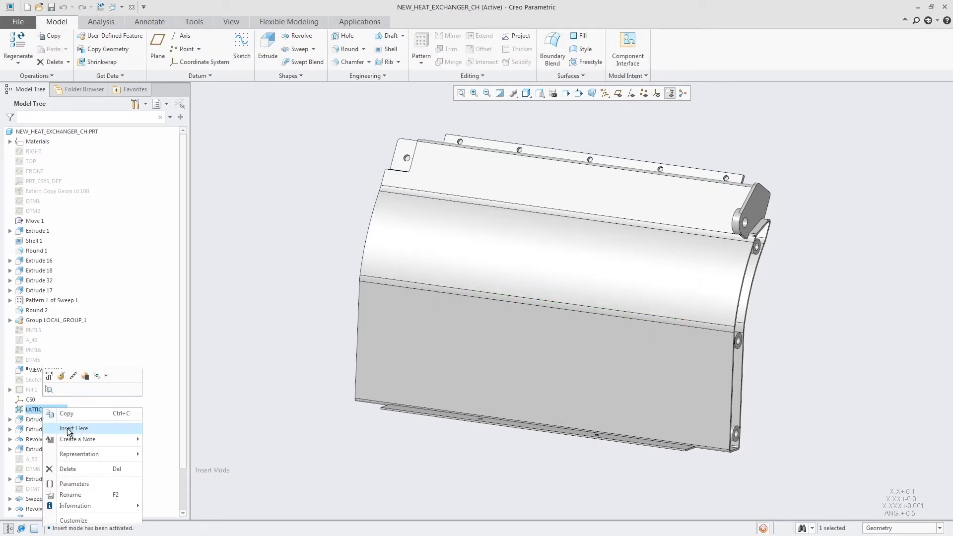
{"action": "left_click", "coordinate": [73, 429]}
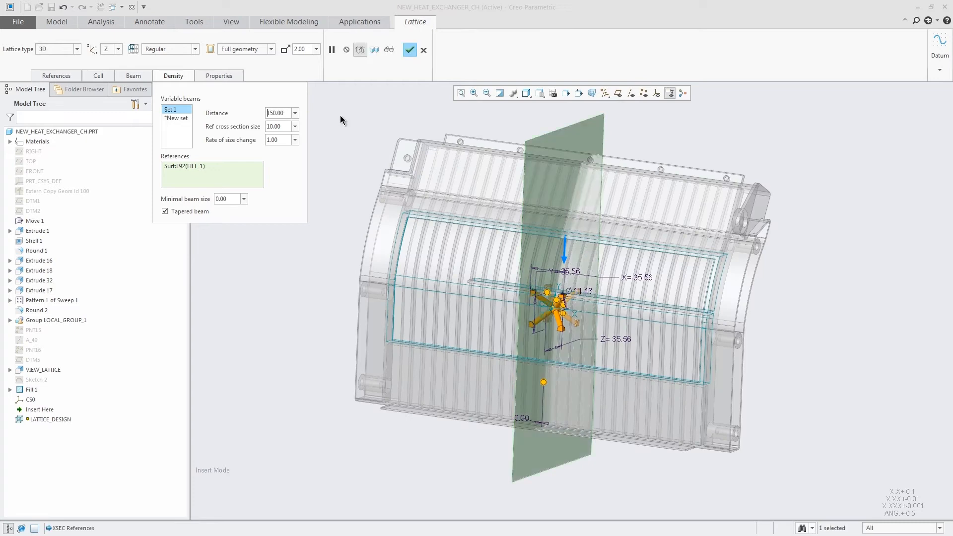
{"action": "left_click", "coordinate": [331, 49]}
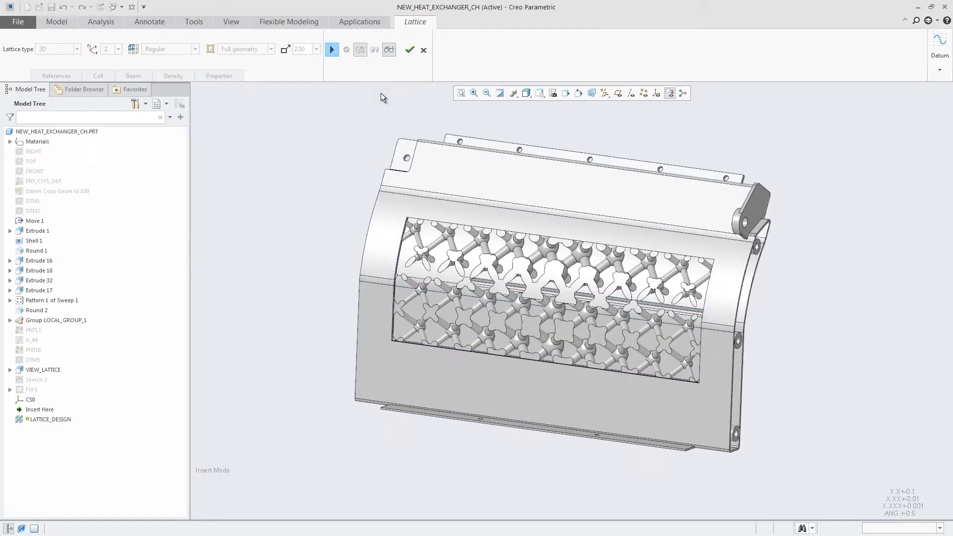
{"action": "left_click", "coordinate": [409, 50]}
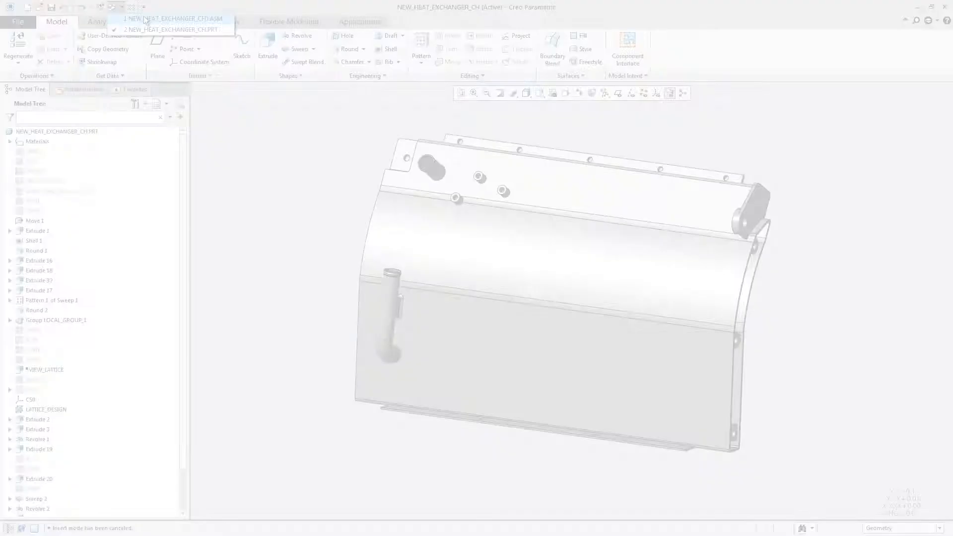
Step: Start a 3D print tray containing the heat exchanger part via File > Print > 3D Print
{"action": "left_click", "coordinate": [18, 22]}
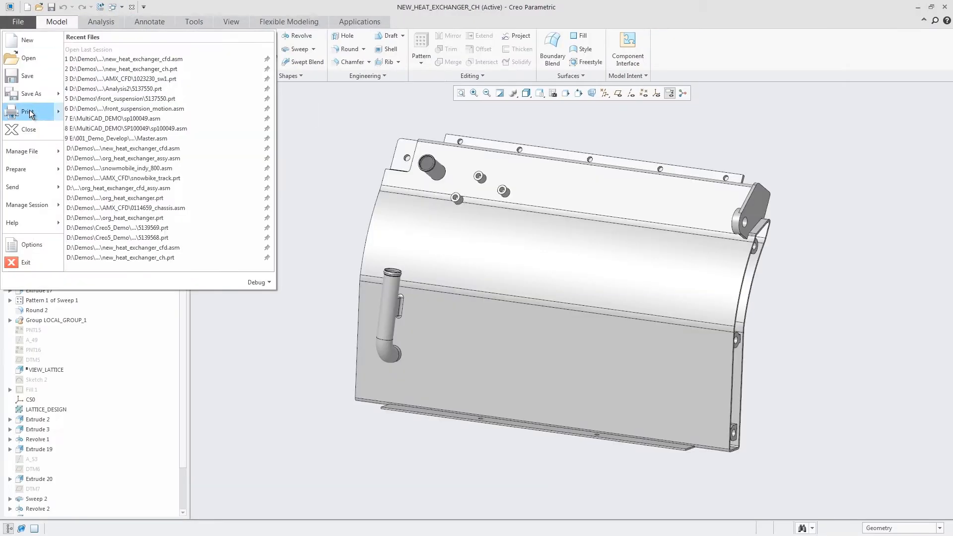
{"action": "left_click", "coordinate": [28, 112]}
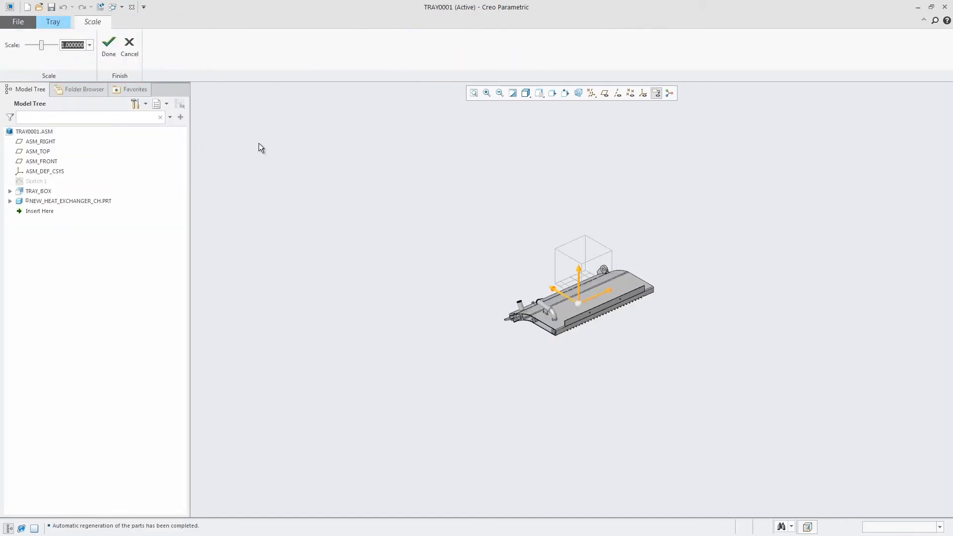
Step: Accept the part's scale, generate supports beneath it, and bring up Support Structure Profiles
{"action": "left_click", "coordinate": [109, 47]}
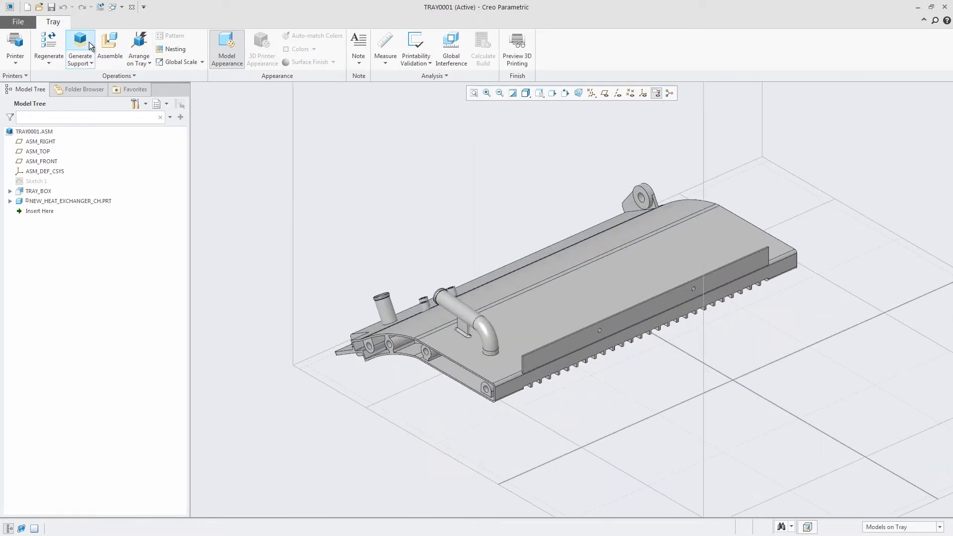
{"action": "left_click", "coordinate": [79, 46]}
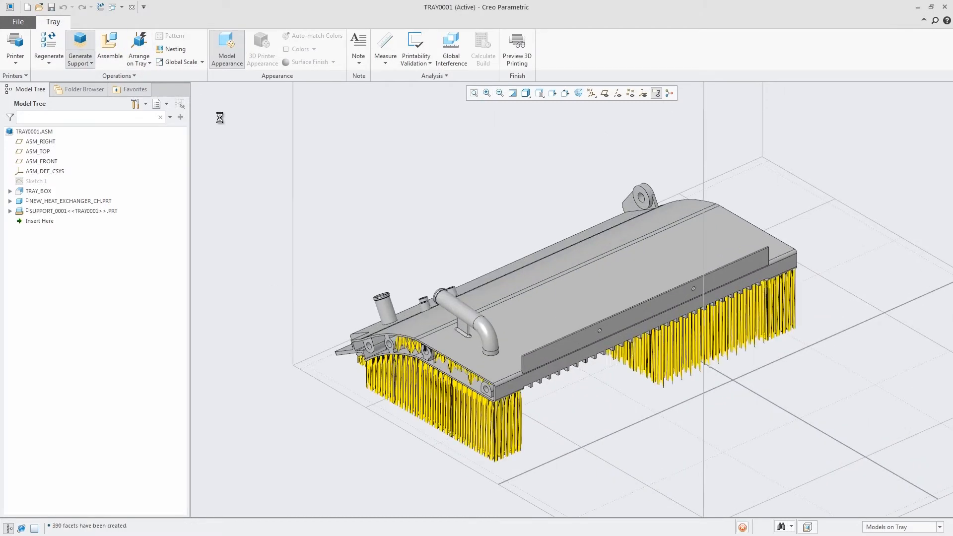
{"action": "left_click", "coordinate": [668, 94]}
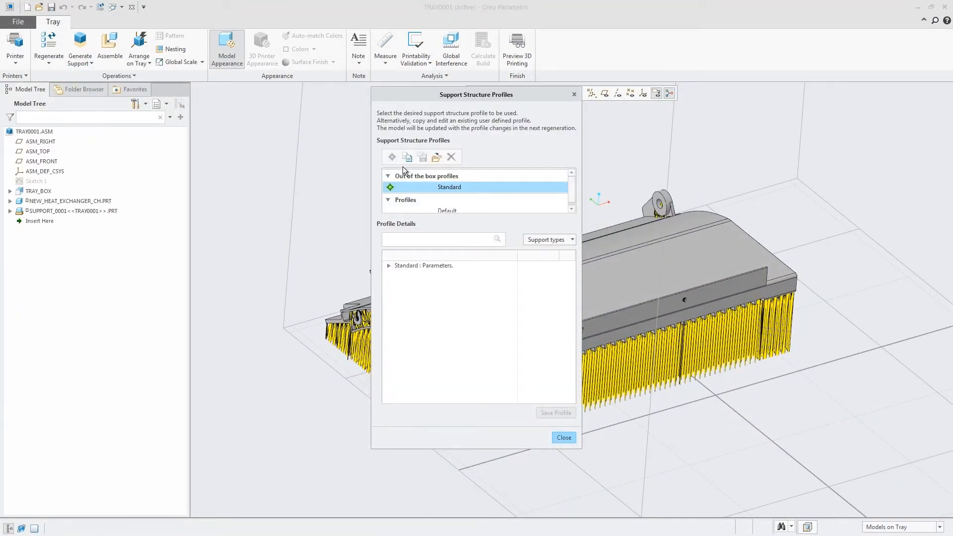
Step: Copy the Standard profile to copy_Standard_1, close and regenerate the supports as a grid
{"action": "left_click", "coordinate": [547, 239]}
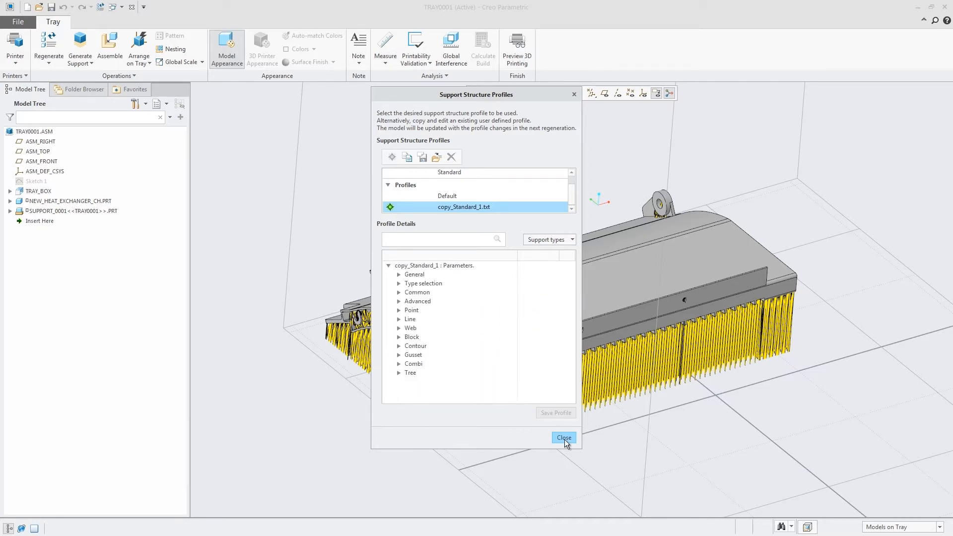
{"action": "left_click", "coordinate": [562, 438]}
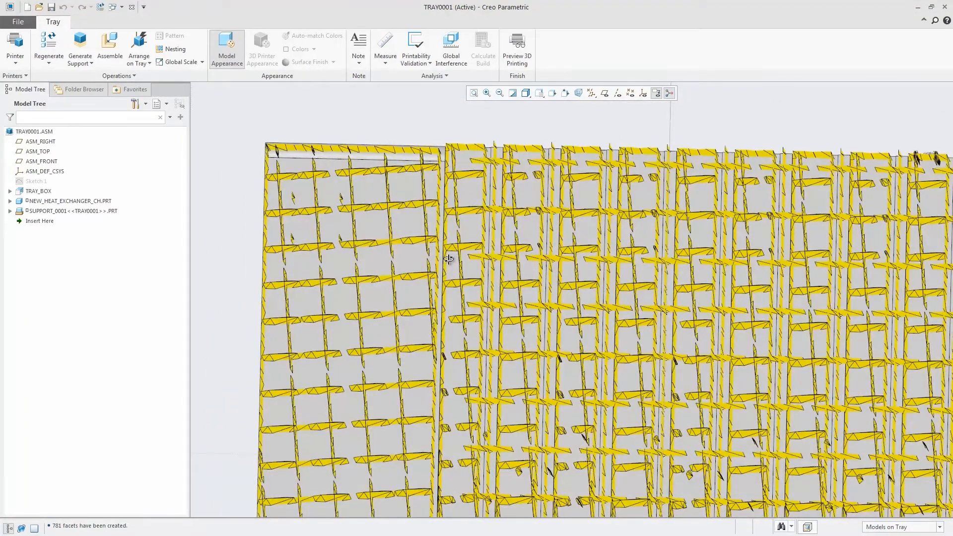
Step: Set copy_Standard_1's Web contour interval to 2, regenerate, and preview the tray for 3D printing
{"action": "left_click", "coordinate": [546, 245]}
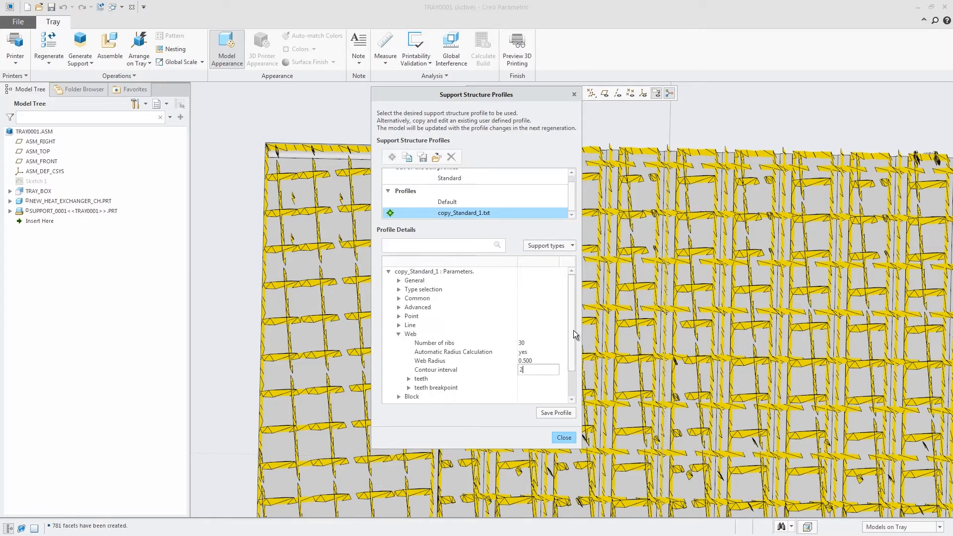
{"action": "scroll", "scroll_direction": "down", "scroll_amount": 3}
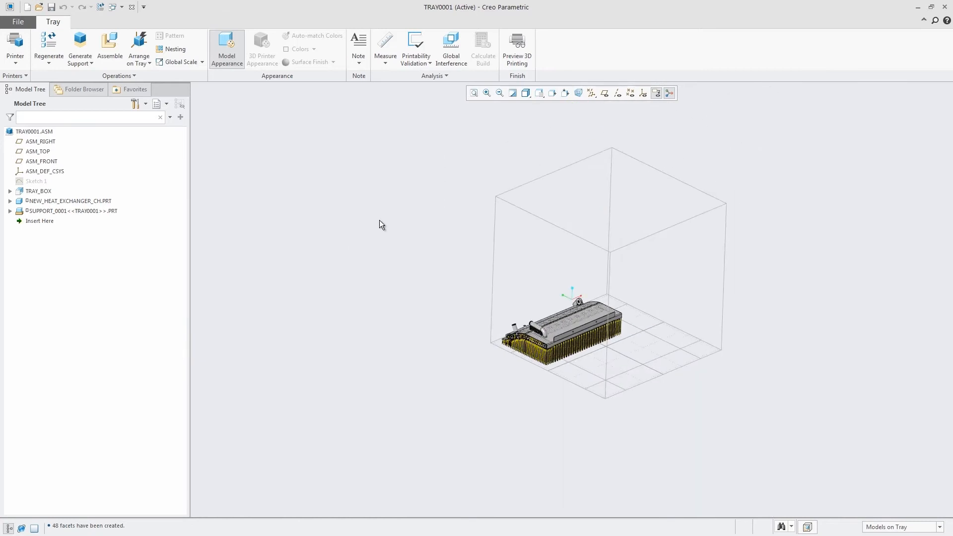
{"action": "left_click", "coordinate": [516, 48]}
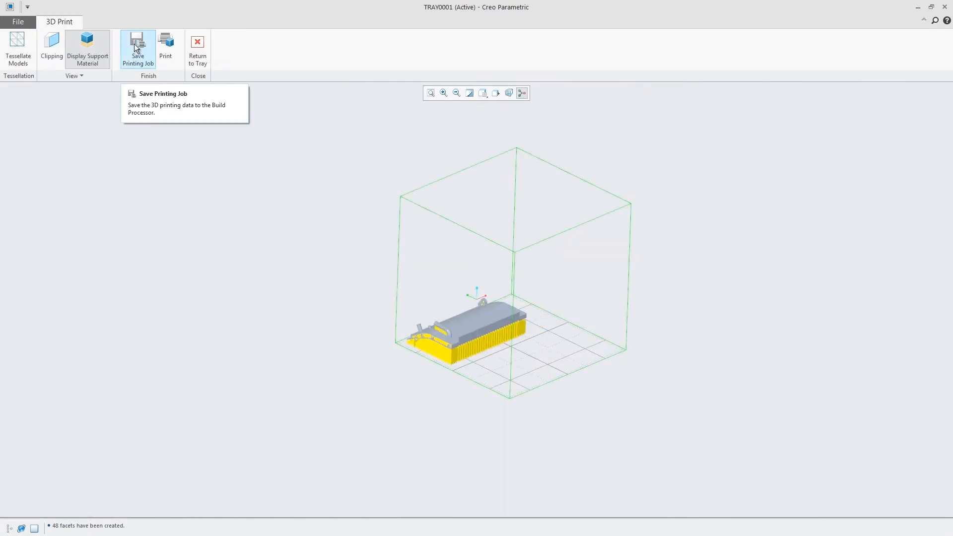
{"action": "mouse_move", "coordinate": [51, 49]}
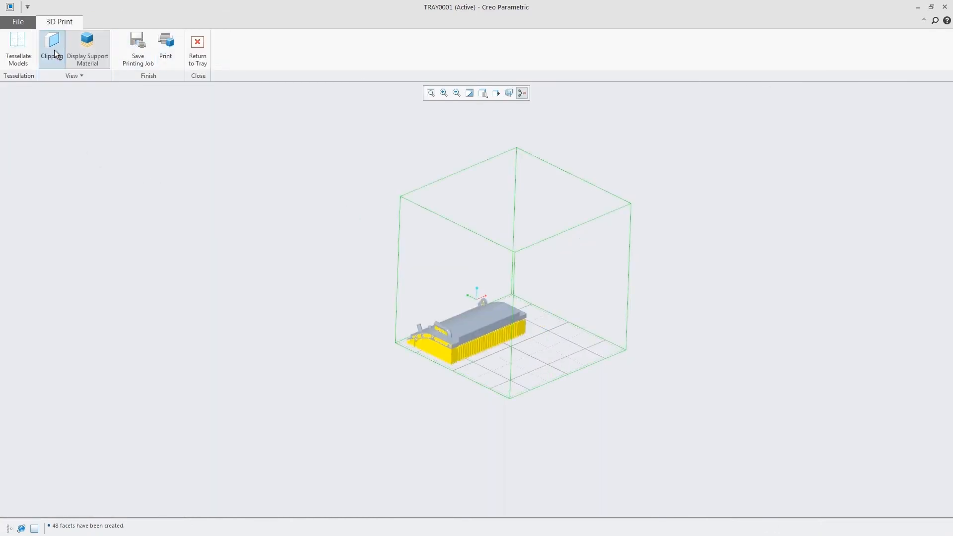